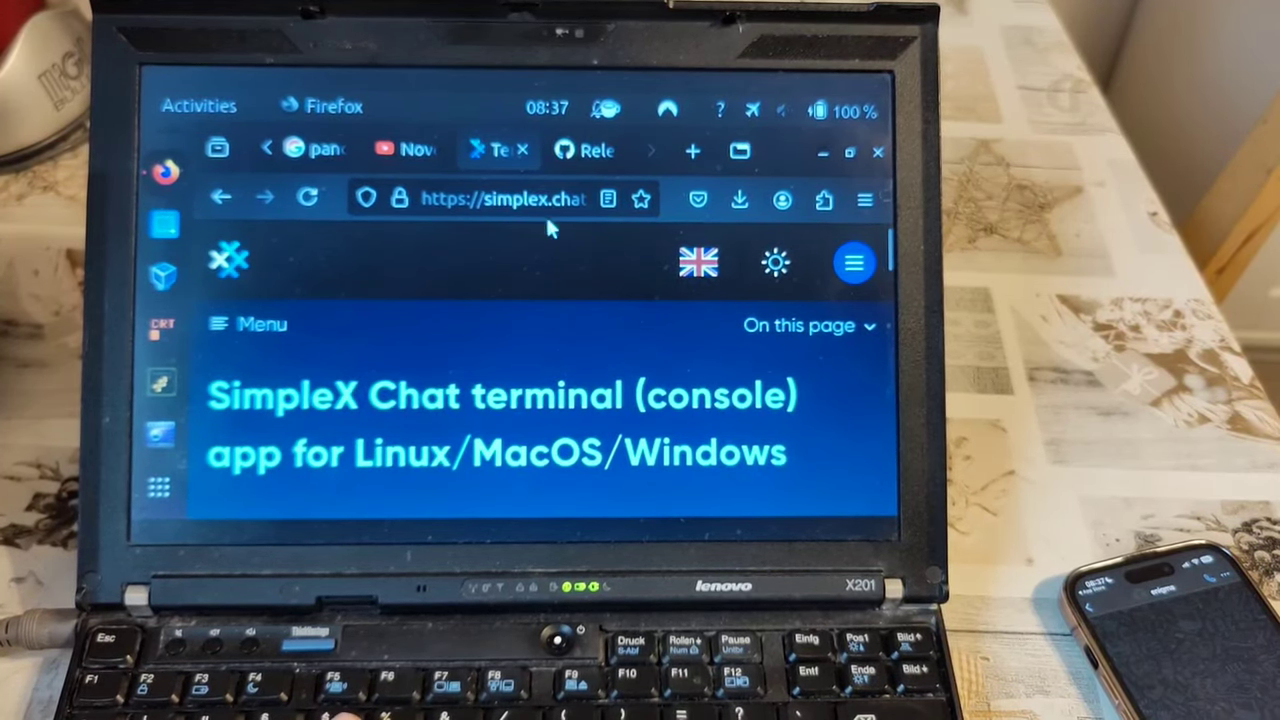
{"action": "mouse_move", "coordinate": [564, 300]}
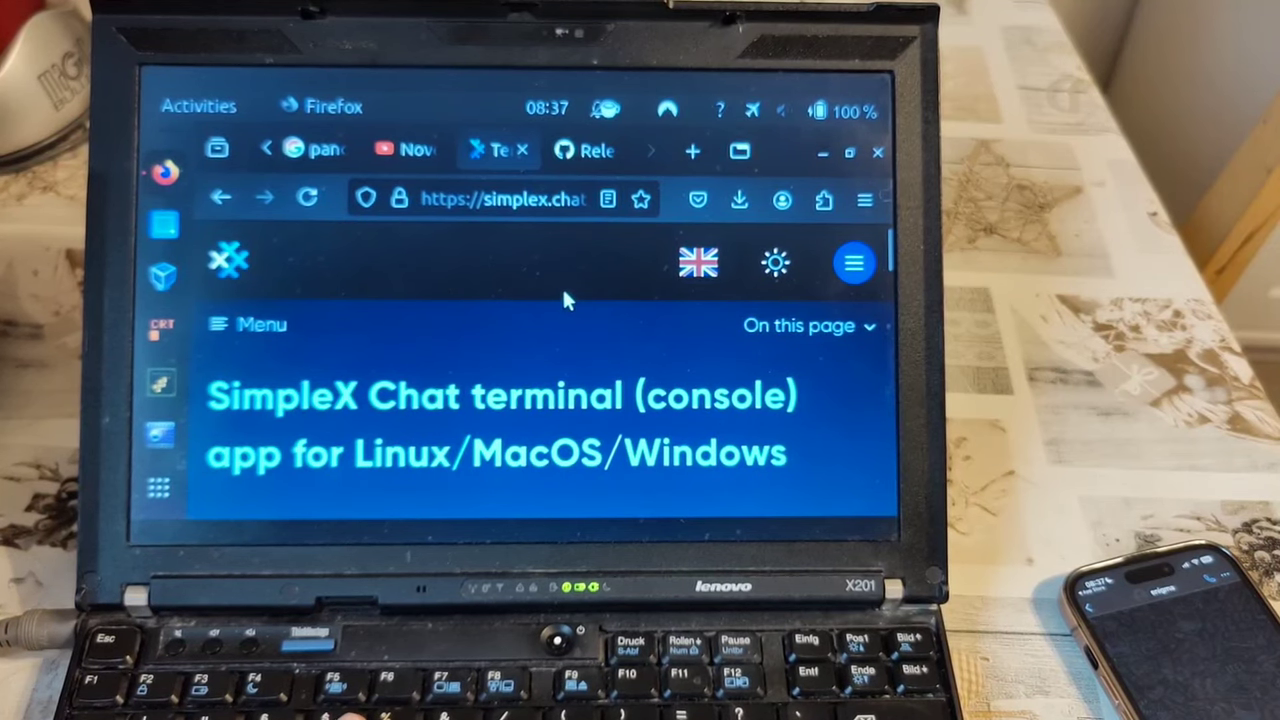
{"action": "mouse_move", "coordinate": [590, 172]}
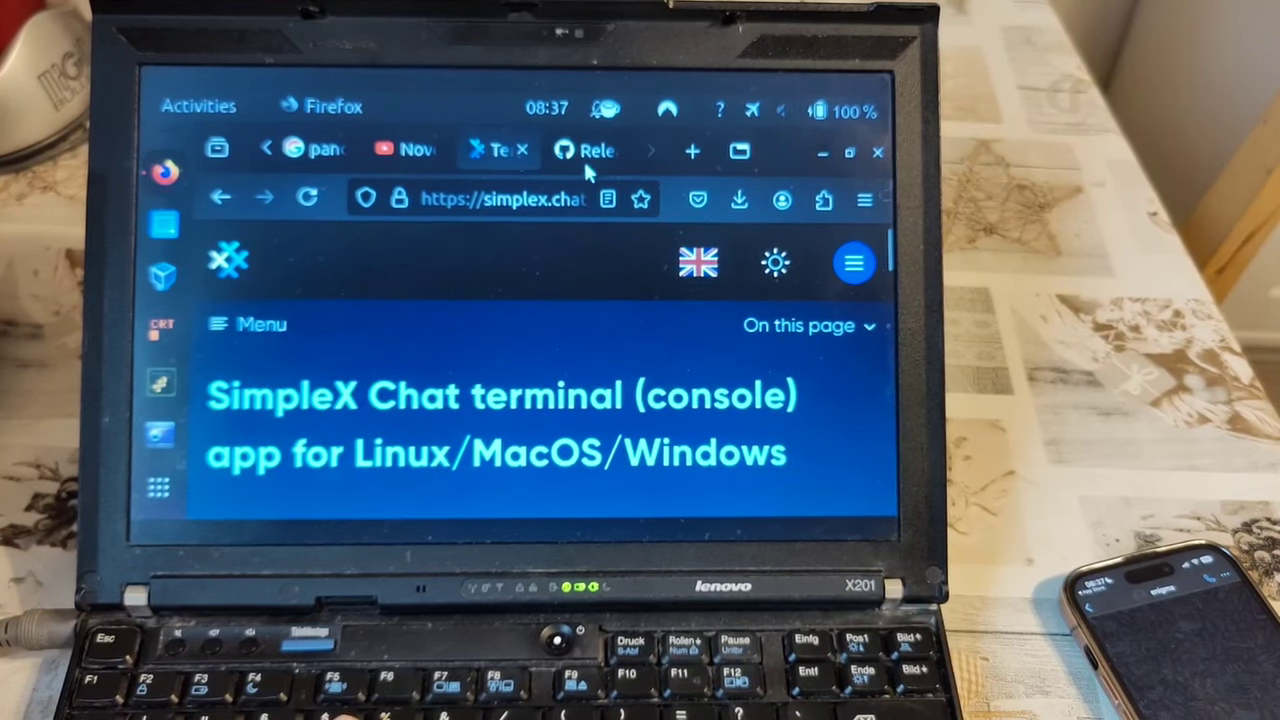
Show the GitHub release assets and scroll past the macOS files to the Ubuntu and Windows console builds.
{"action": "left_click", "coordinate": [584, 150]}
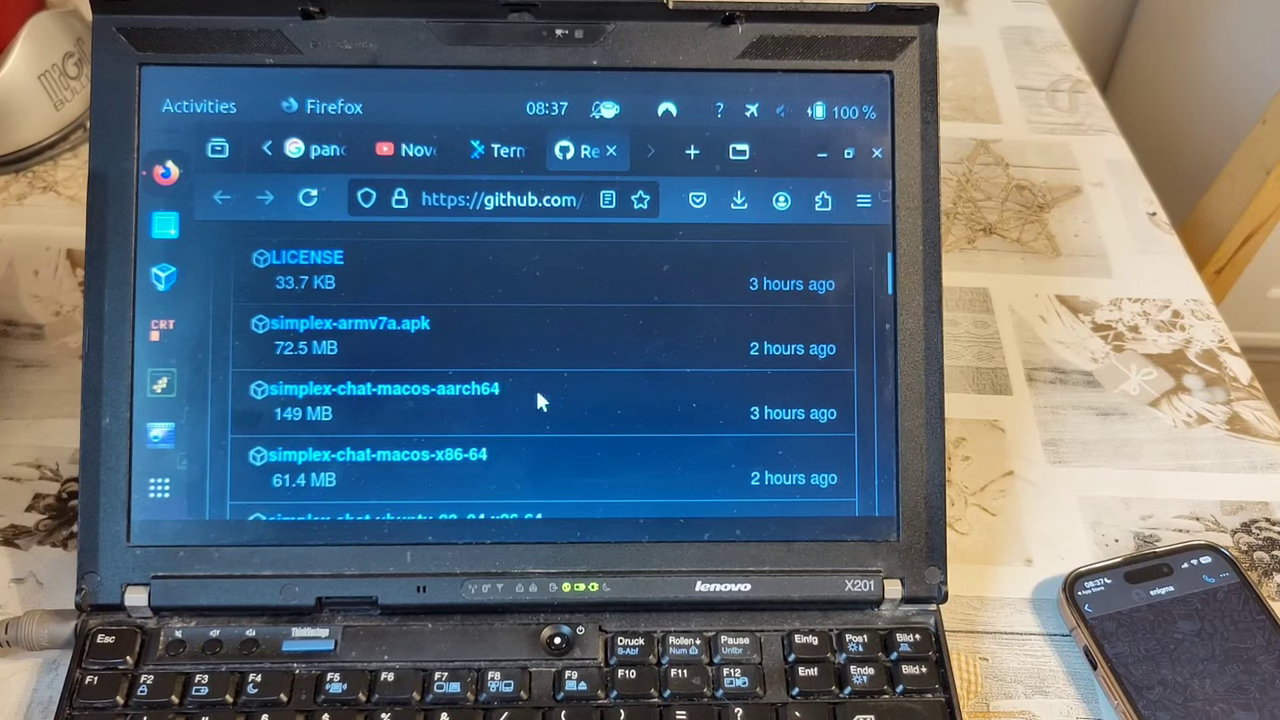
{"action": "scroll", "scroll_direction": "down", "scroll_amount": 3}
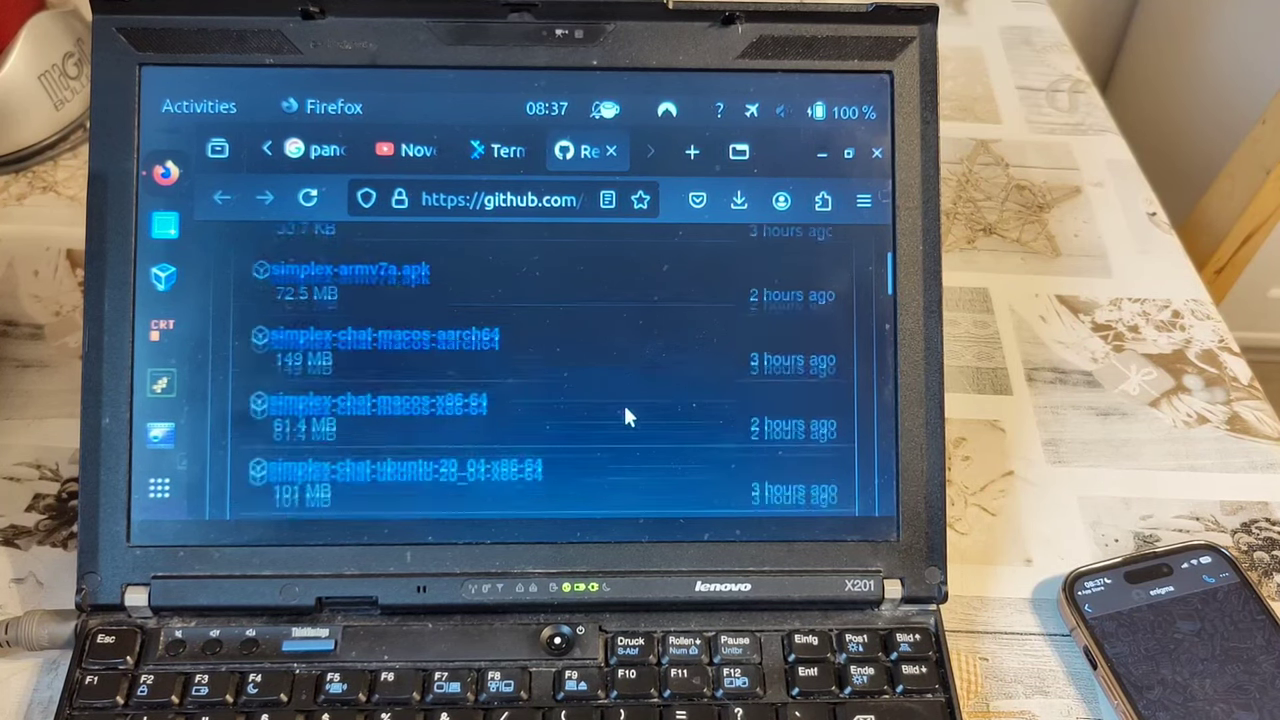
{"action": "scroll", "scroll_direction": "down", "scroll_amount": 3}
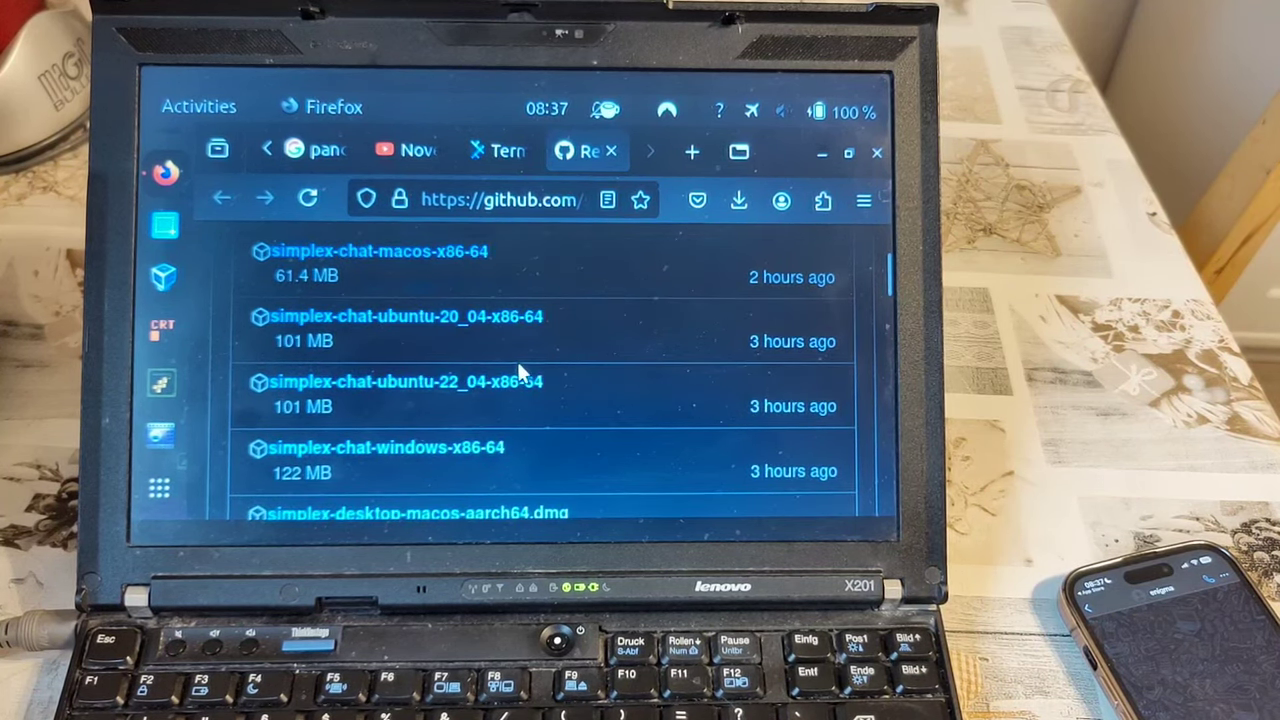
{"action": "scroll", "scroll_direction": "down", "scroll_amount": 3}
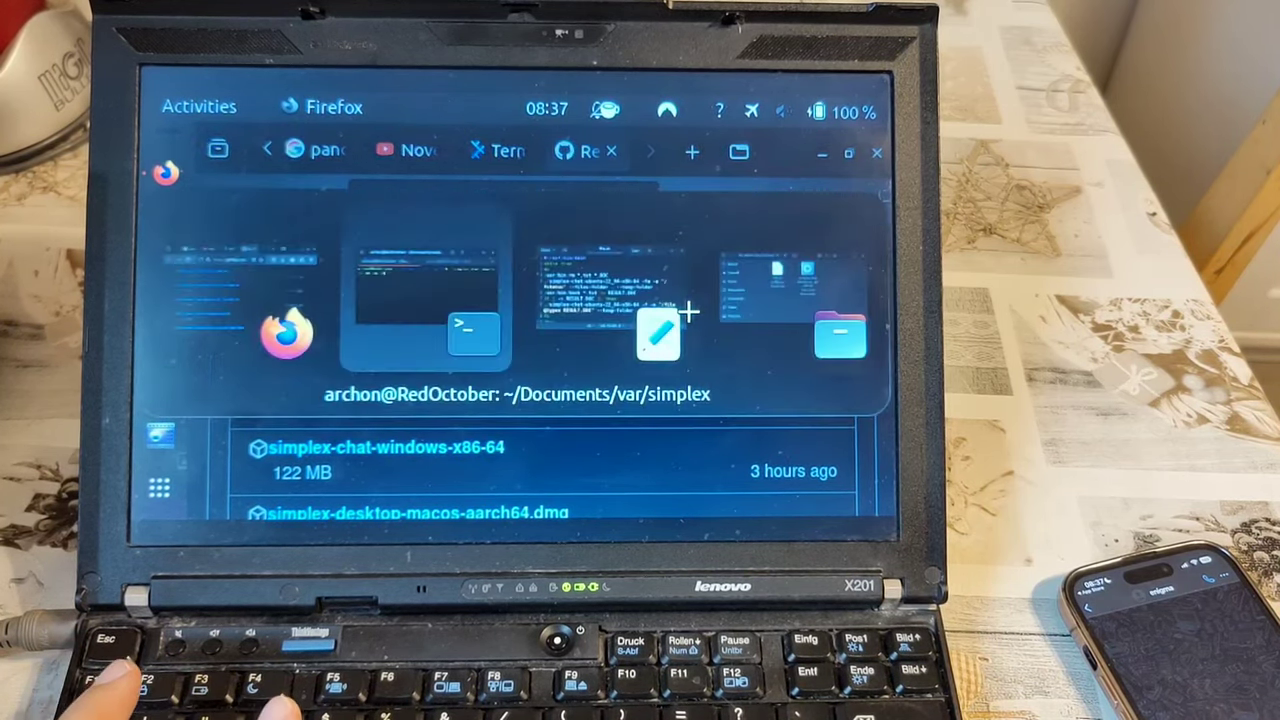
Run ./simplex-chat-ubuntu-22_04-x86-64 in Terminal, starting SimpleX Chat 6.1.0.7 as user enigma.
{"action": "left_click", "coordinate": [470, 332]}
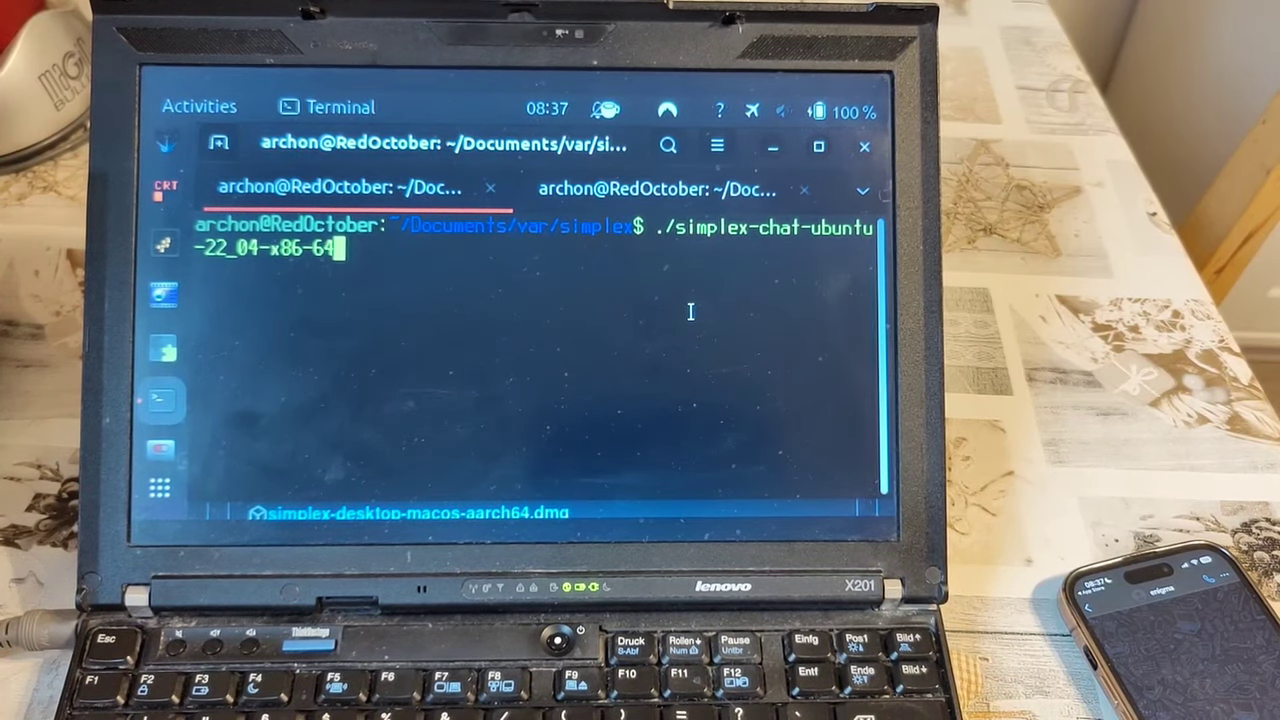
{"action": "key", "text": "Return"}
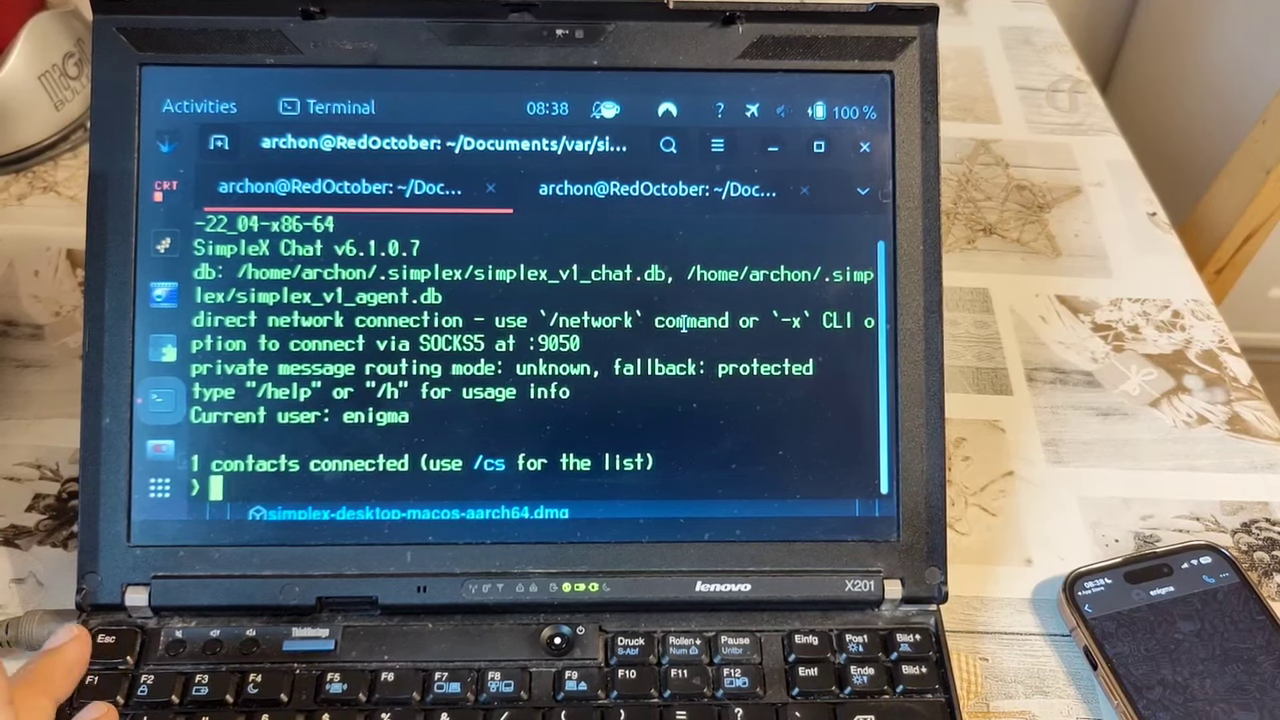
{"action": "type", "text": "@t"}
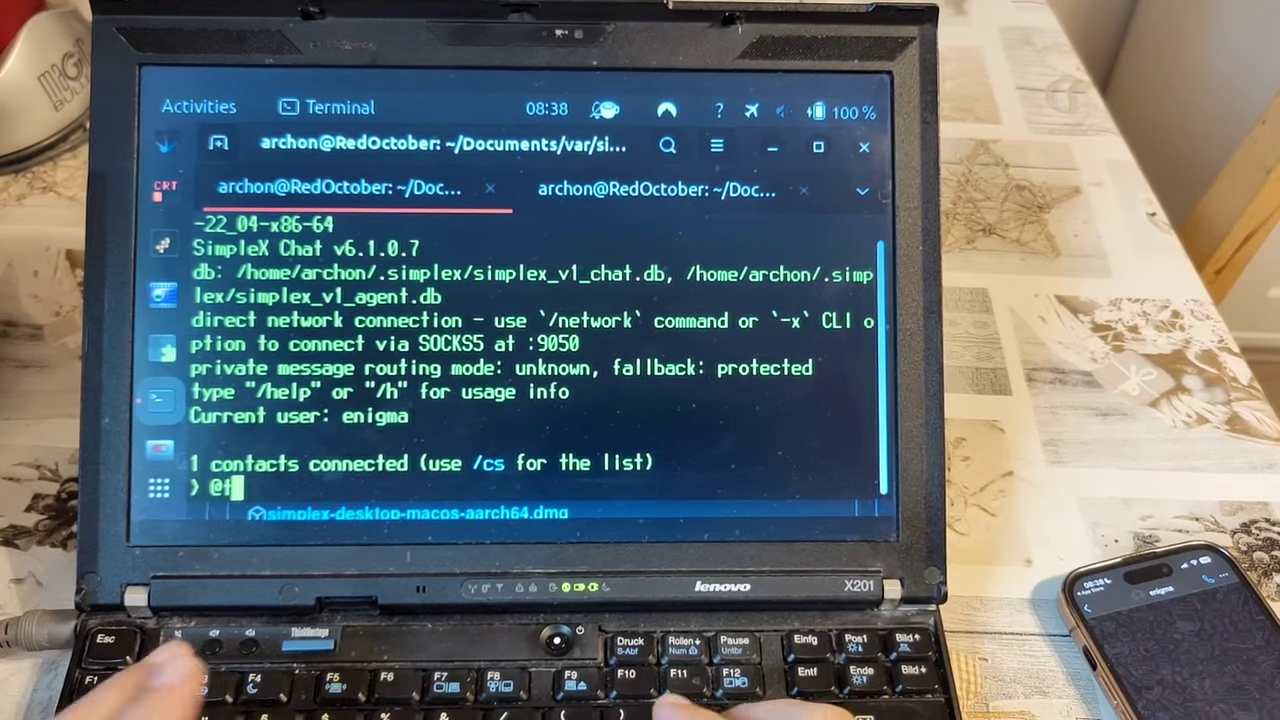
{"action": "type", "text": "ypex"}
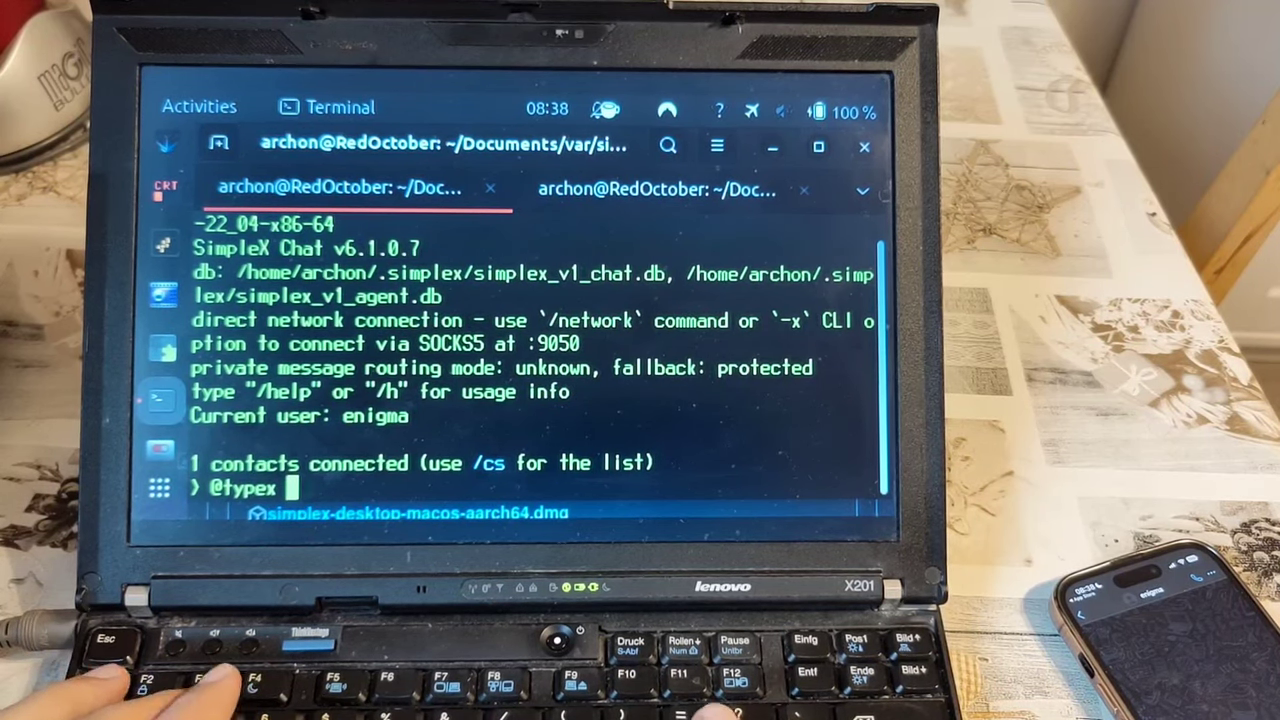
{"action": "type", "text": "\"Hello"}
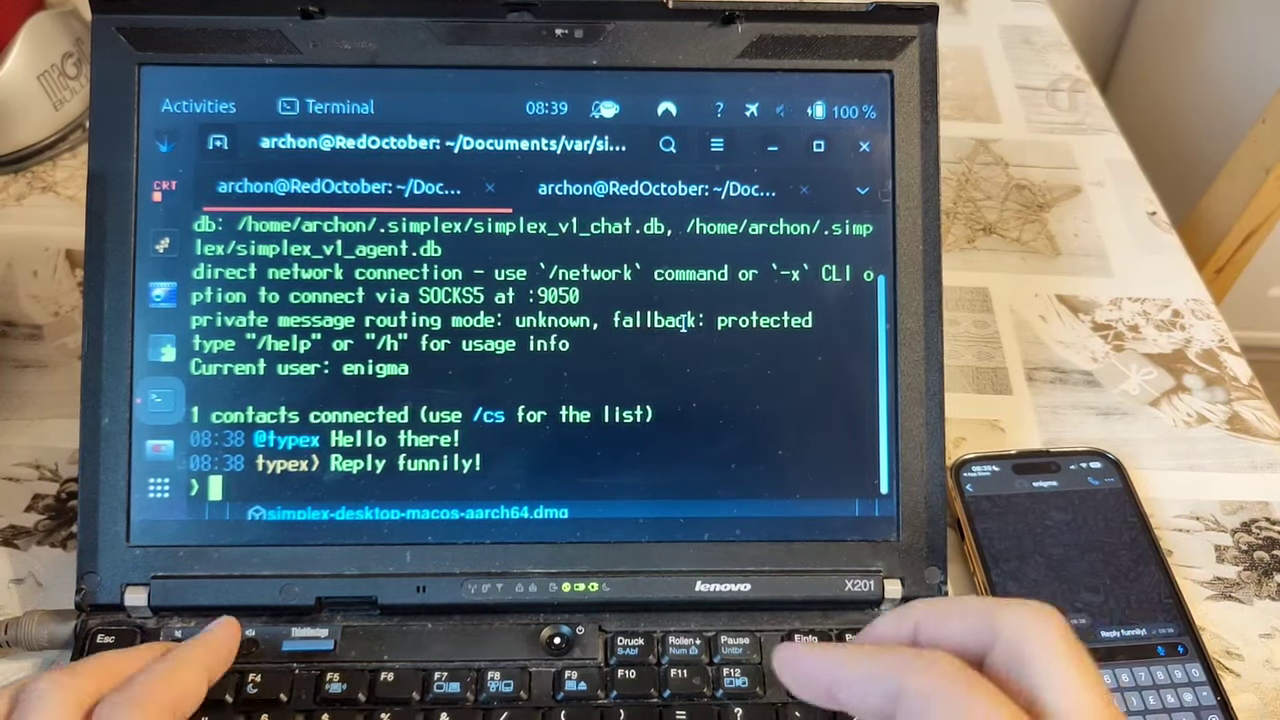
Exit the SimpleX Chat CLI with /quit, returning to the shell prompt in the simplex folder.
{"action": "type", "text": "/"}
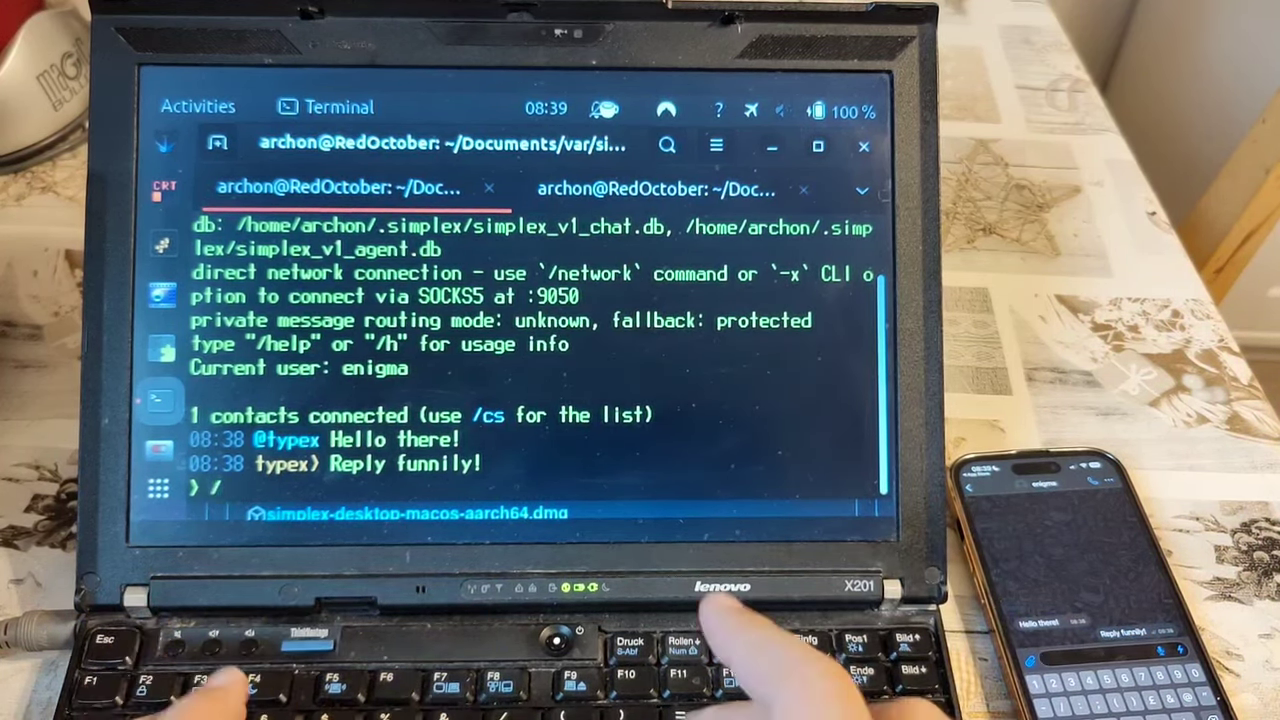
{"action": "type", "text": "quit"}
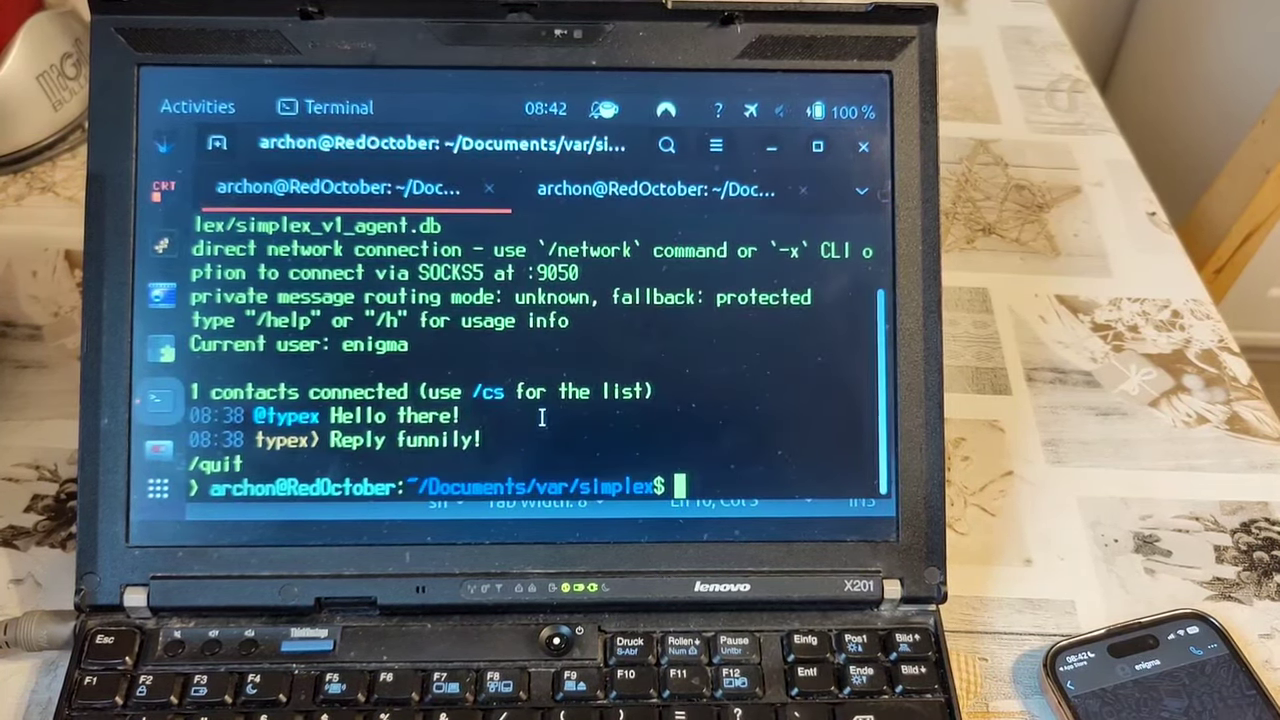
Start the ./file.sh file-shell script so it executes commands received as files.
{"action": "type", "text": "./"}
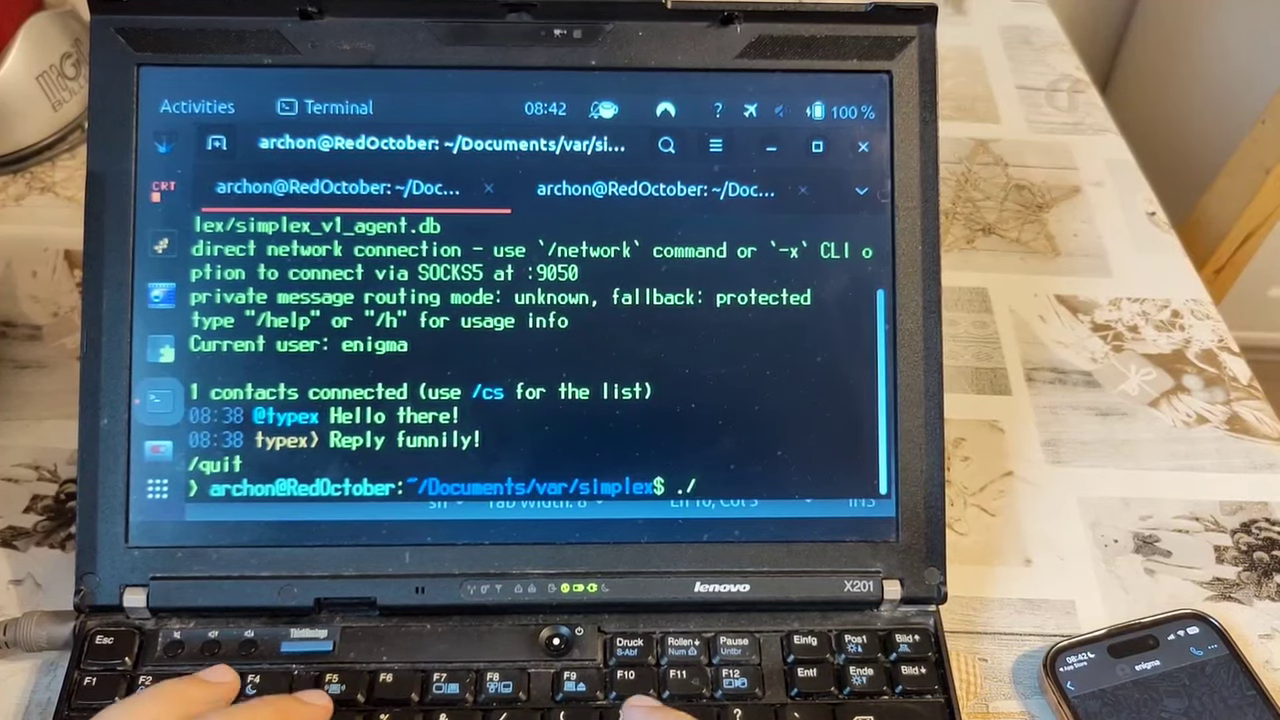
{"action": "type", "text": "file.s"}
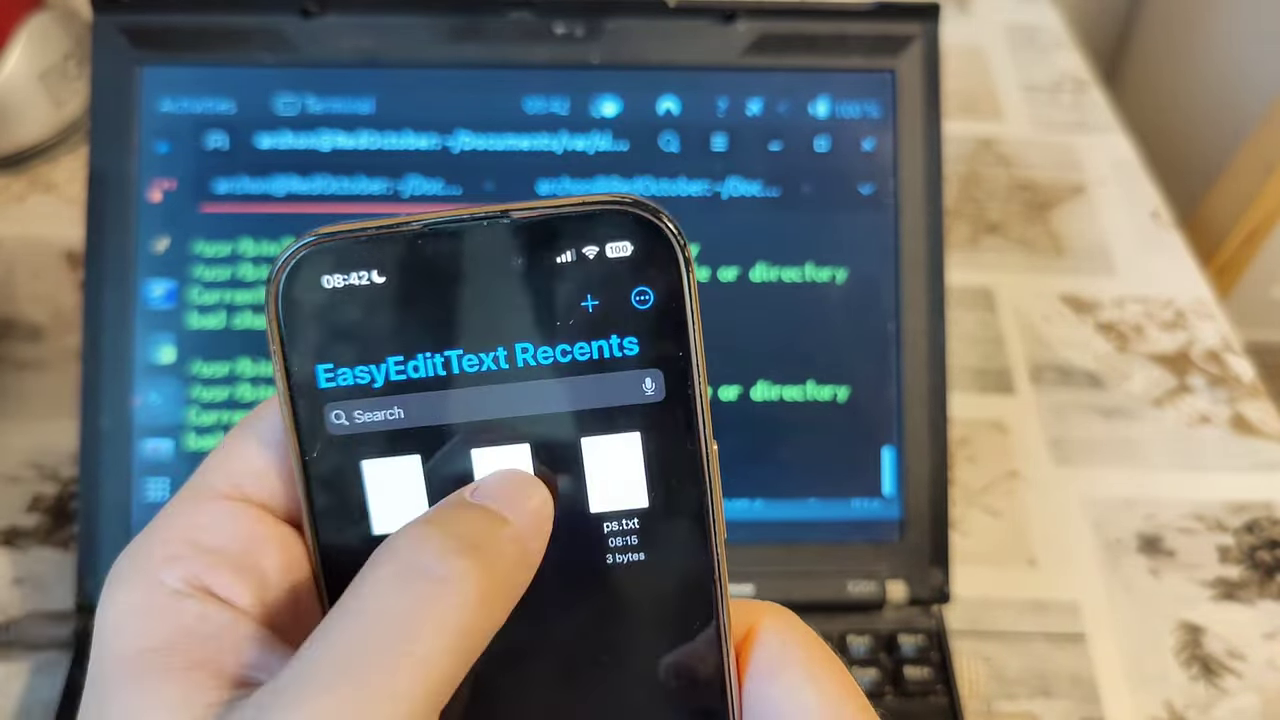
From the enigma chat's attach sheet, bring up the Recents picker listing date.txt, ls.txt and ps.txt.
{"action": "left_click", "coordinate": [502, 480]}
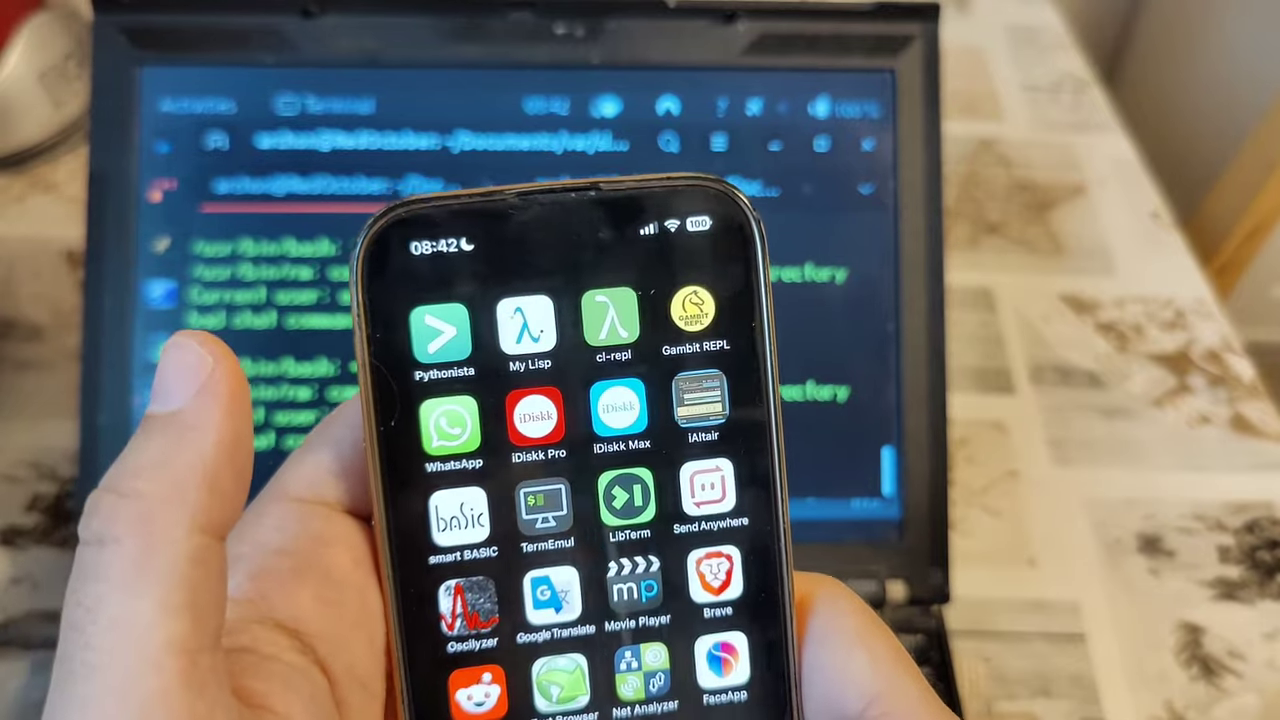
{"action": "scroll", "scroll_direction": "left", "scroll_amount": 3}
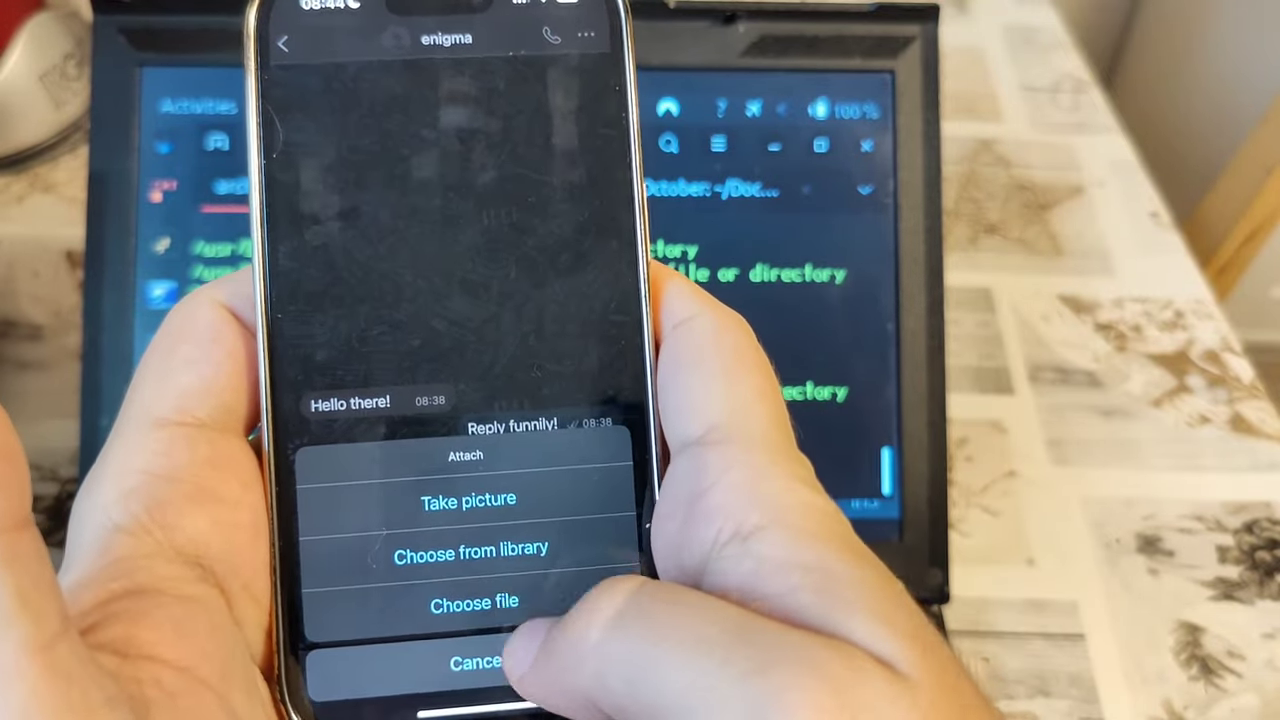
{"action": "left_click", "coordinate": [466, 600]}
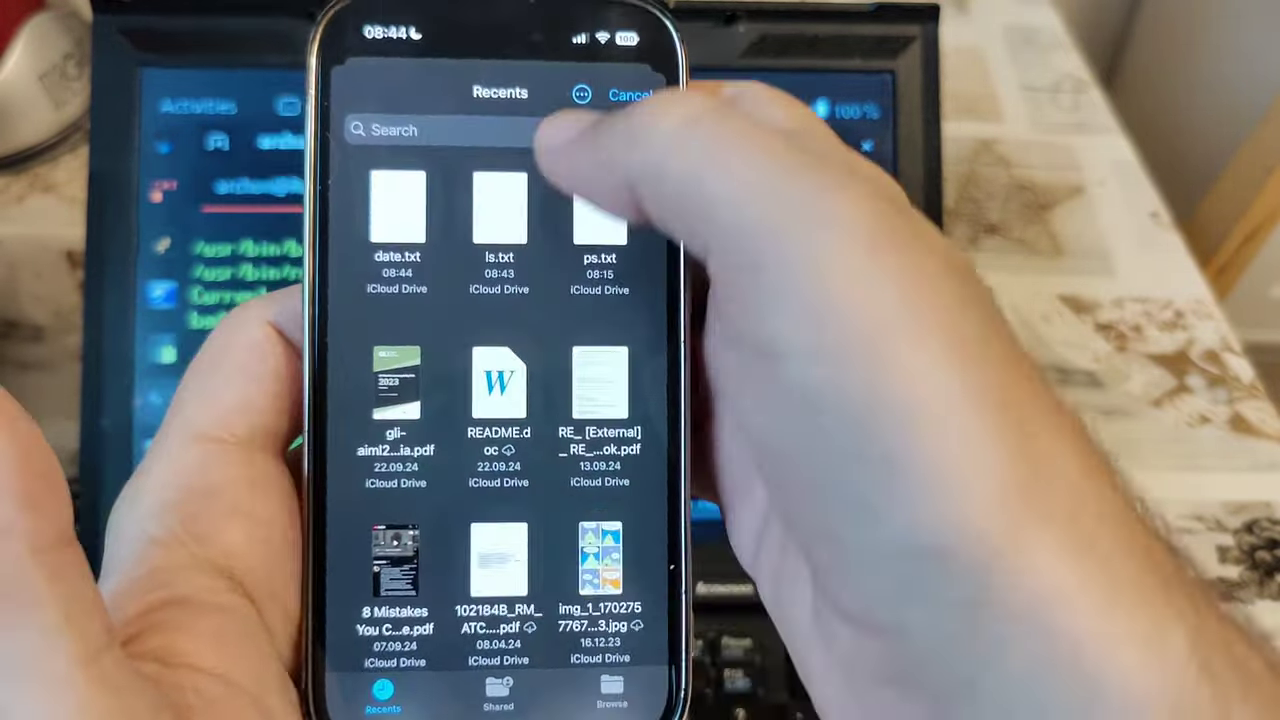